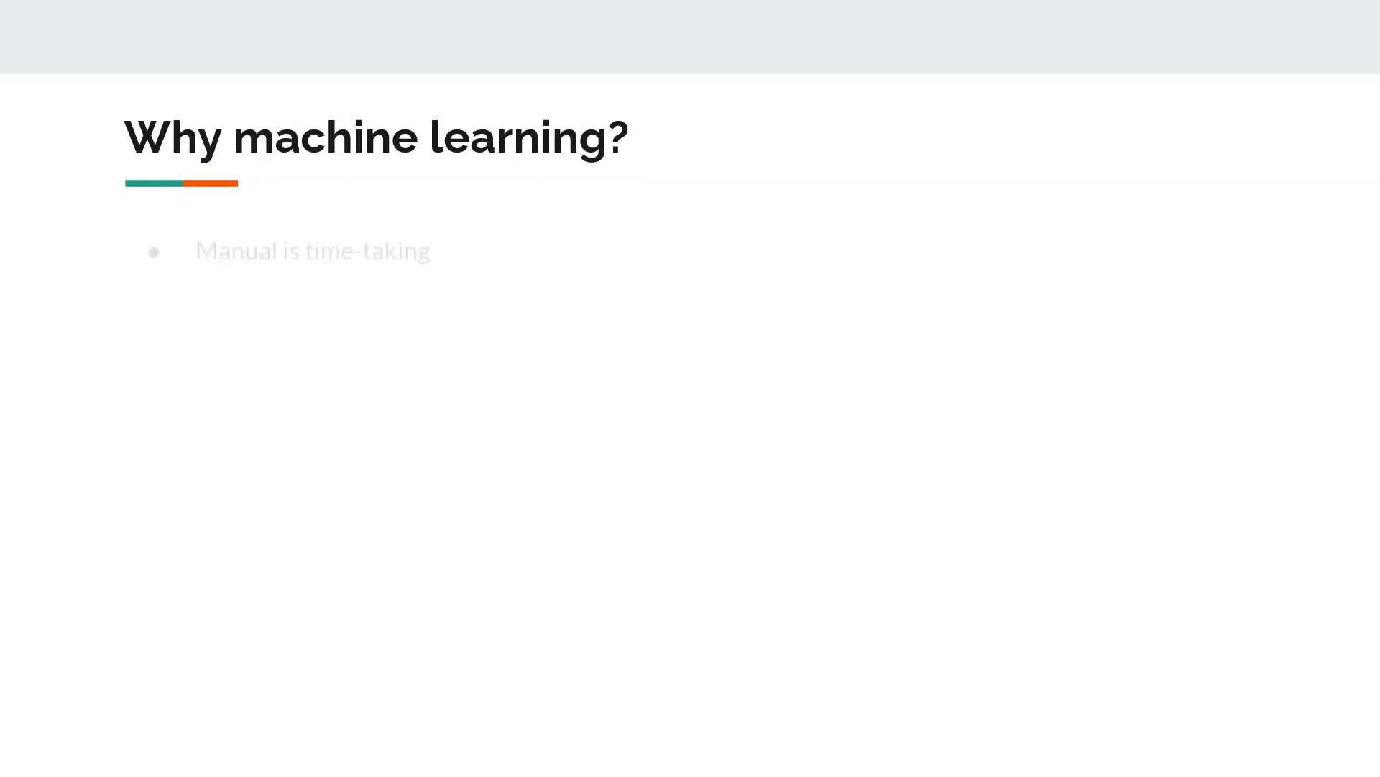
Advance the slideshow from the Balancing Data slide to the Splitting Data slide.
key("Right")
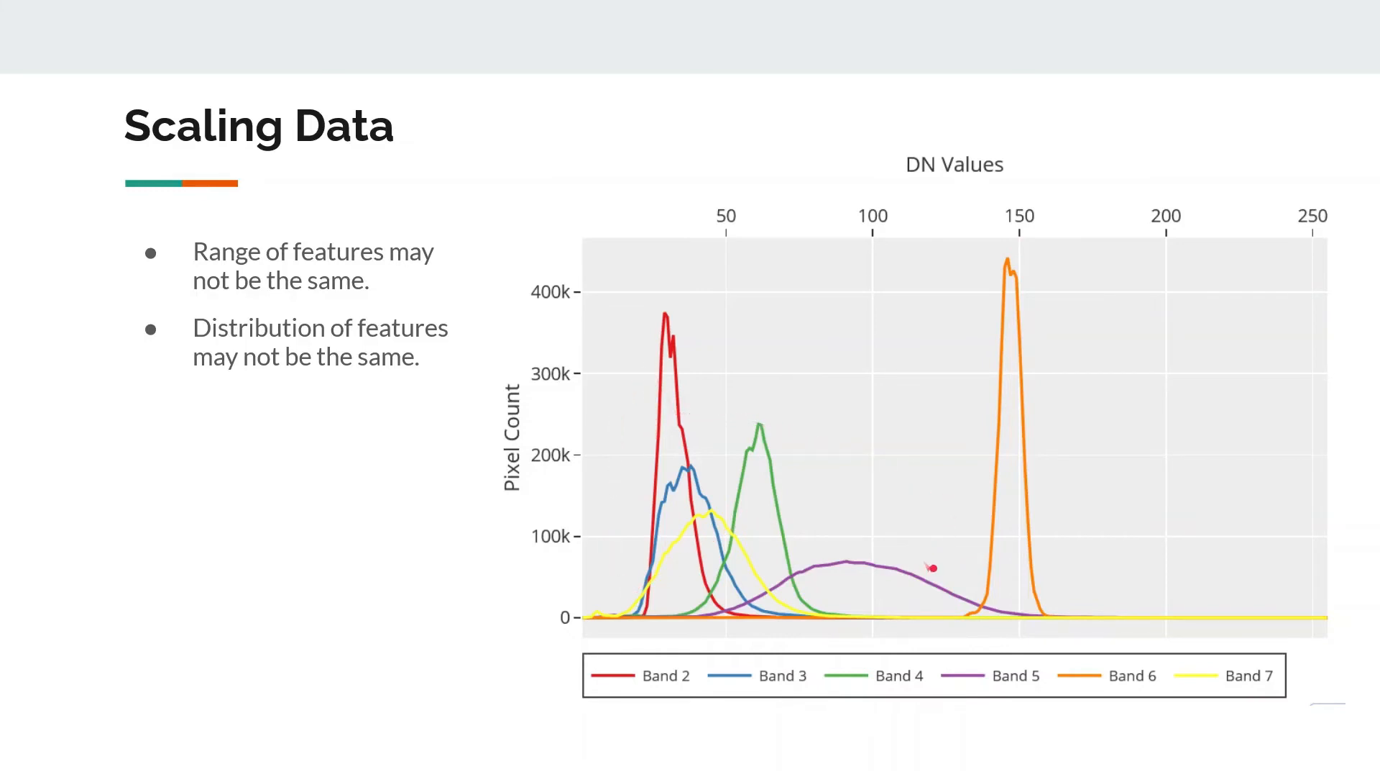
mouse_move(1019, 288)
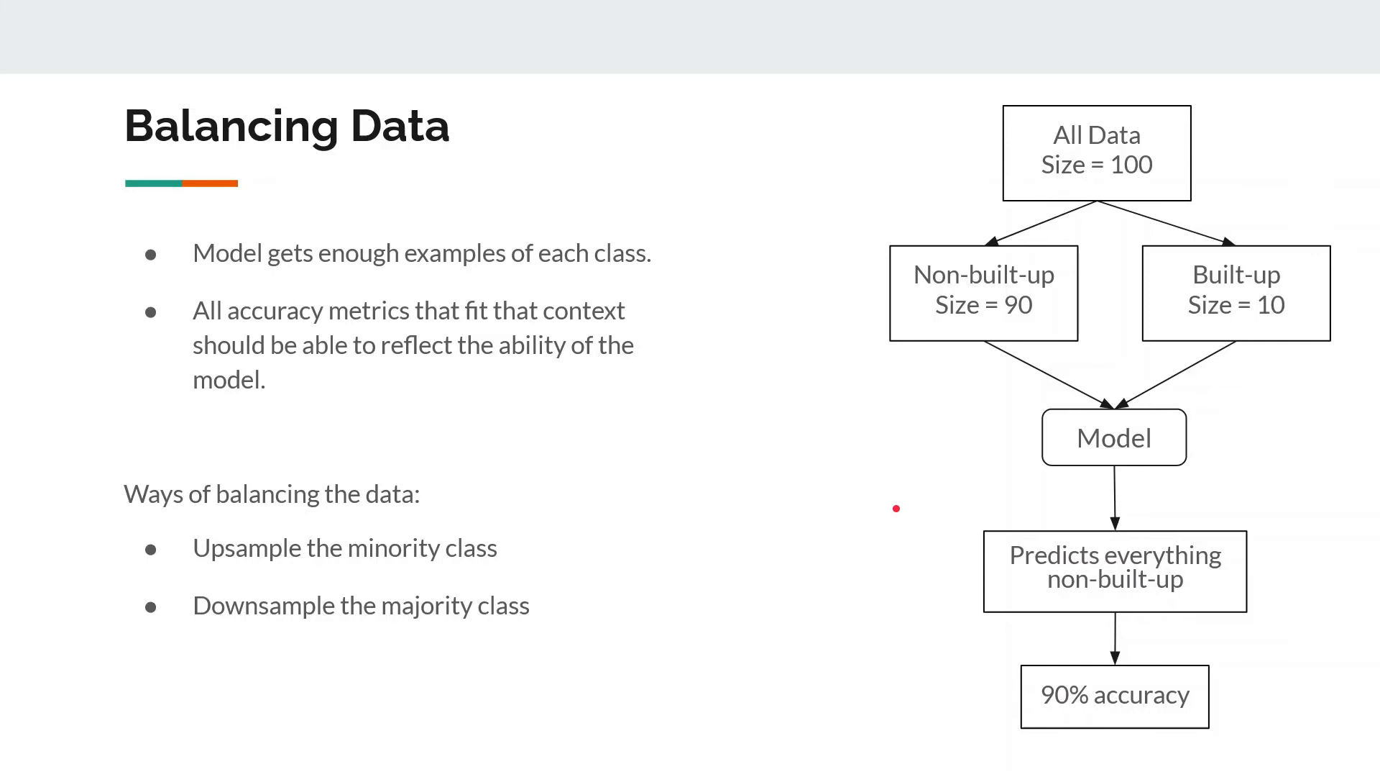
key("Right")
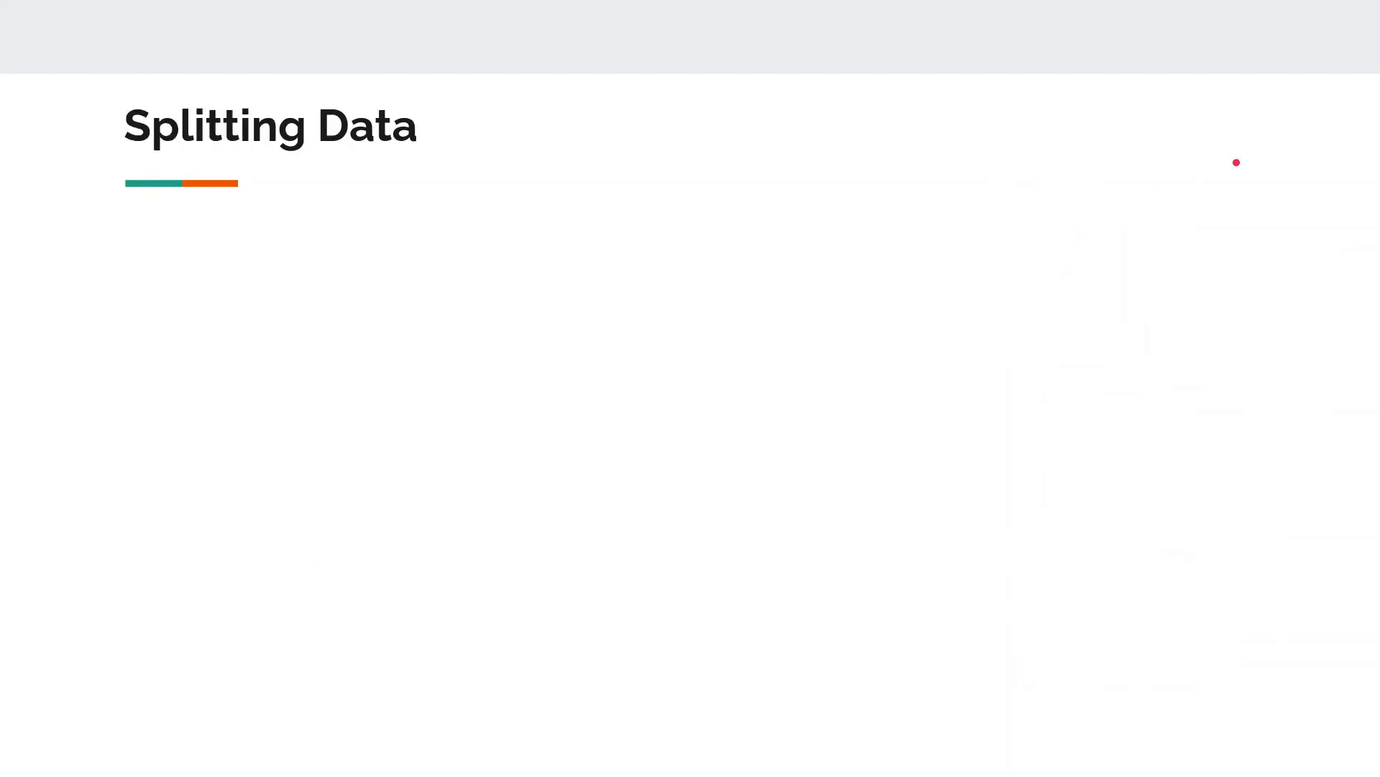